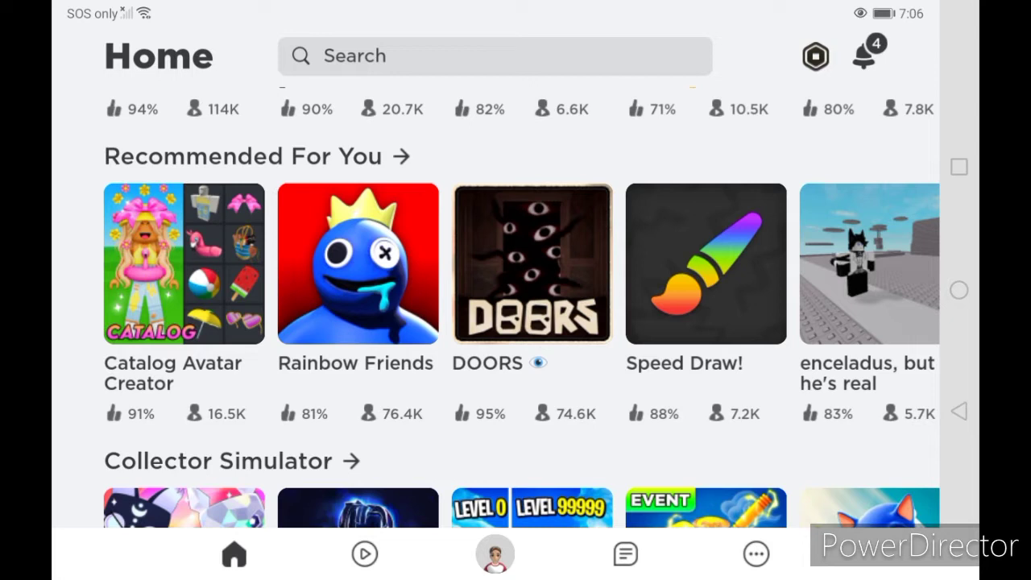
# Launch Rainbow Friends from the Recommended For You row on the Home page
pyautogui.click(358, 264)
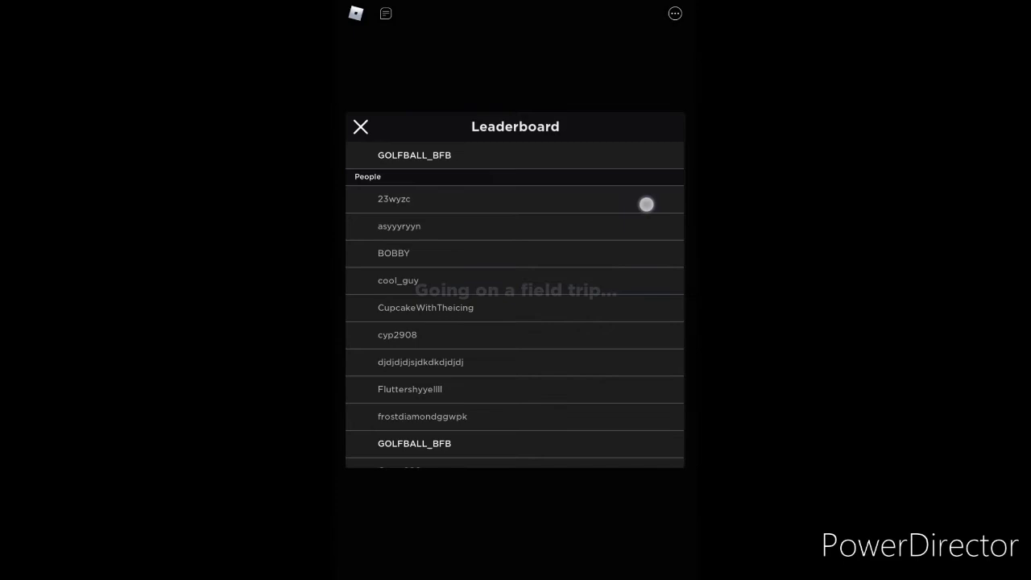
# Scroll to the end of the leaderboard's People list and close it
pyautogui.scroll(-3)
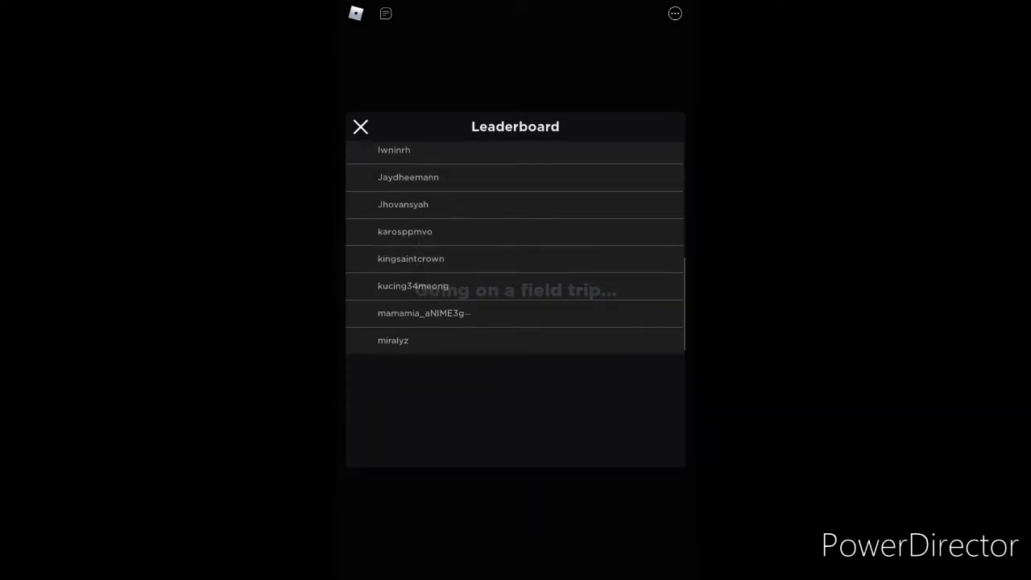
pyautogui.scroll(-3)
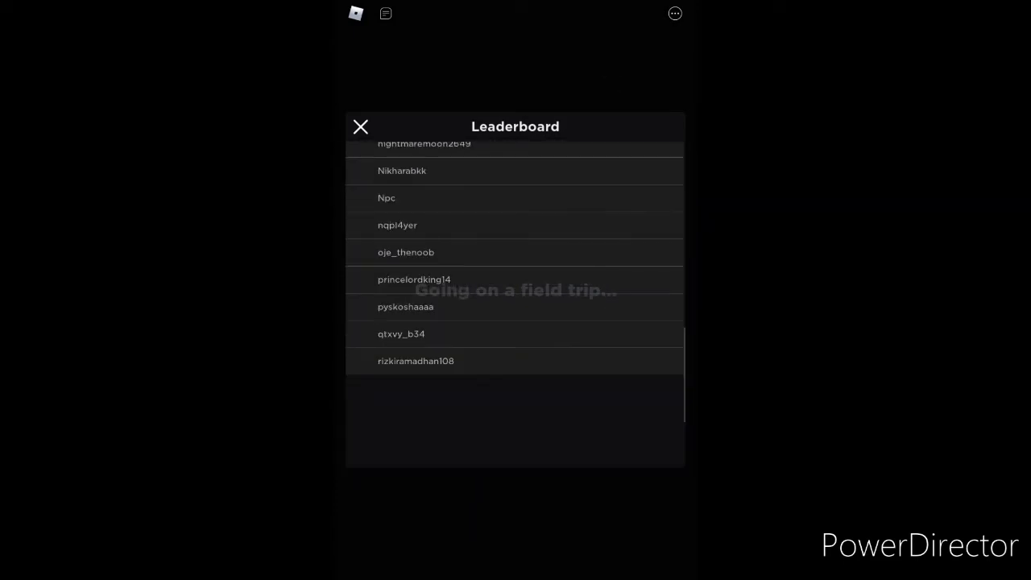
pyautogui.click(361, 126)
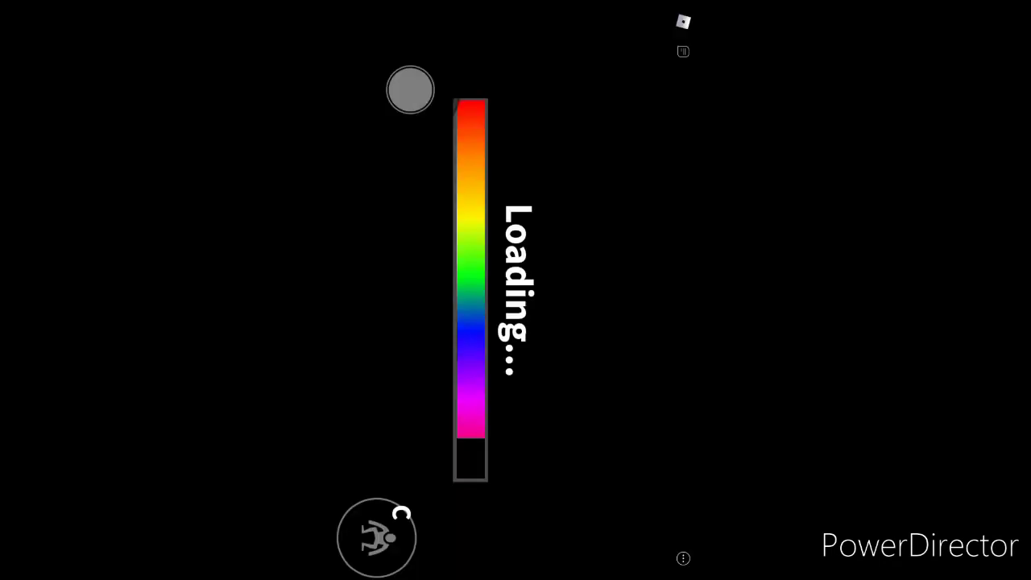